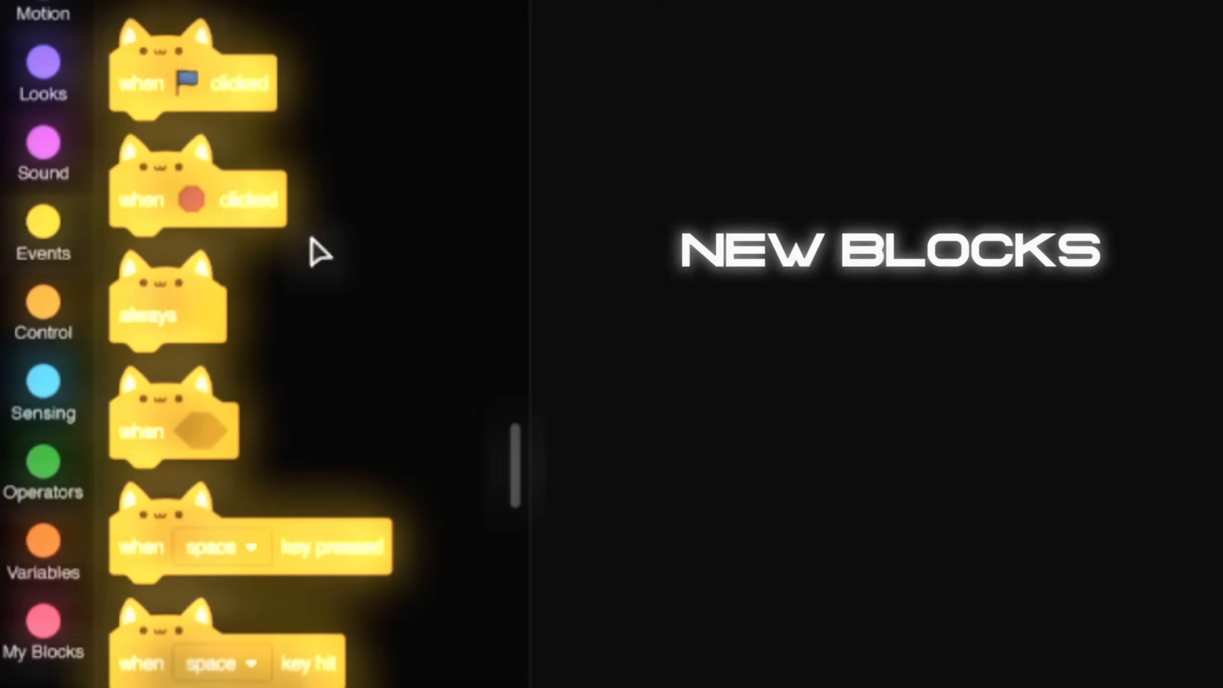
# Scroll through the new cat-shaped event blocks and the TurboWarp description.
pyautogui.scroll(-3)
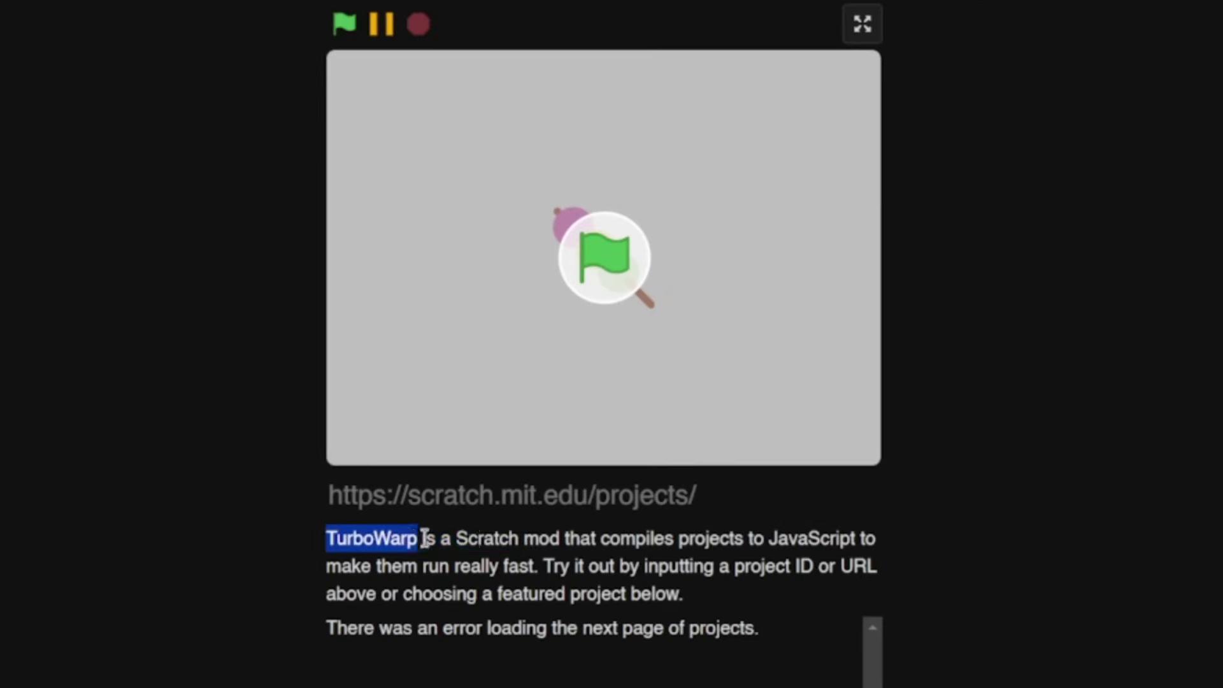
pyautogui.moveTo(422, 537); pyautogui.dragTo(543, 565)
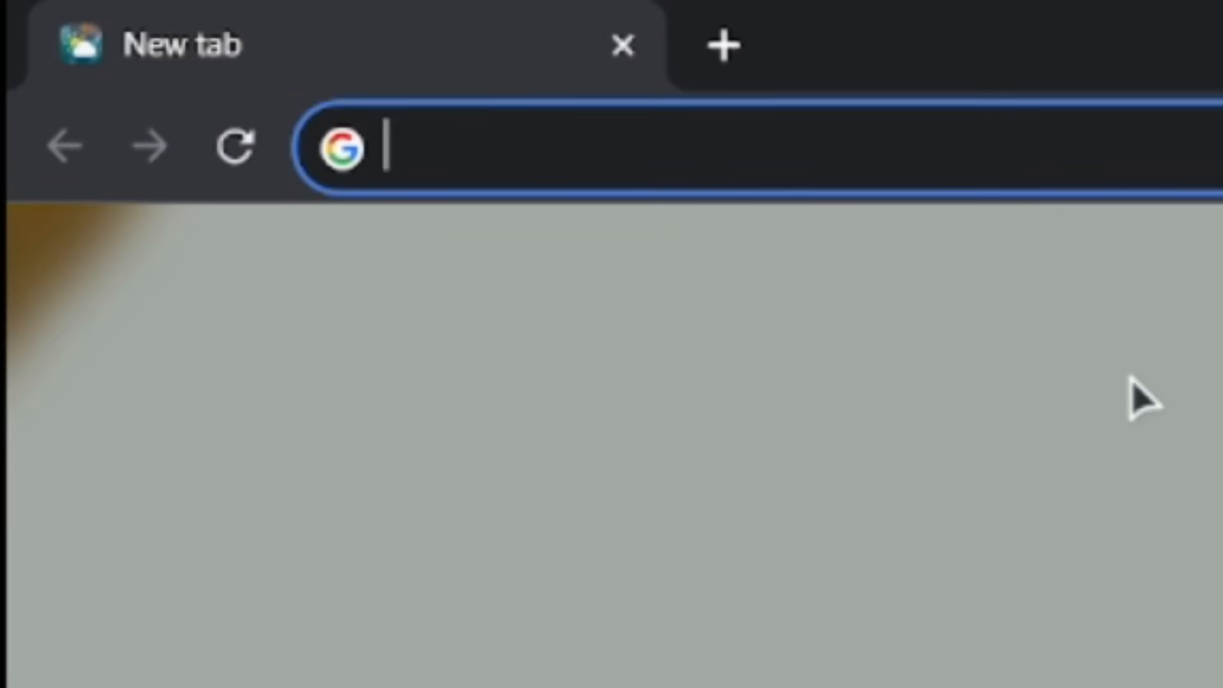
# Enter the PenguinMod address in the Chrome address bar to reach Scratch Auth.
pyautogui.write('pengui')
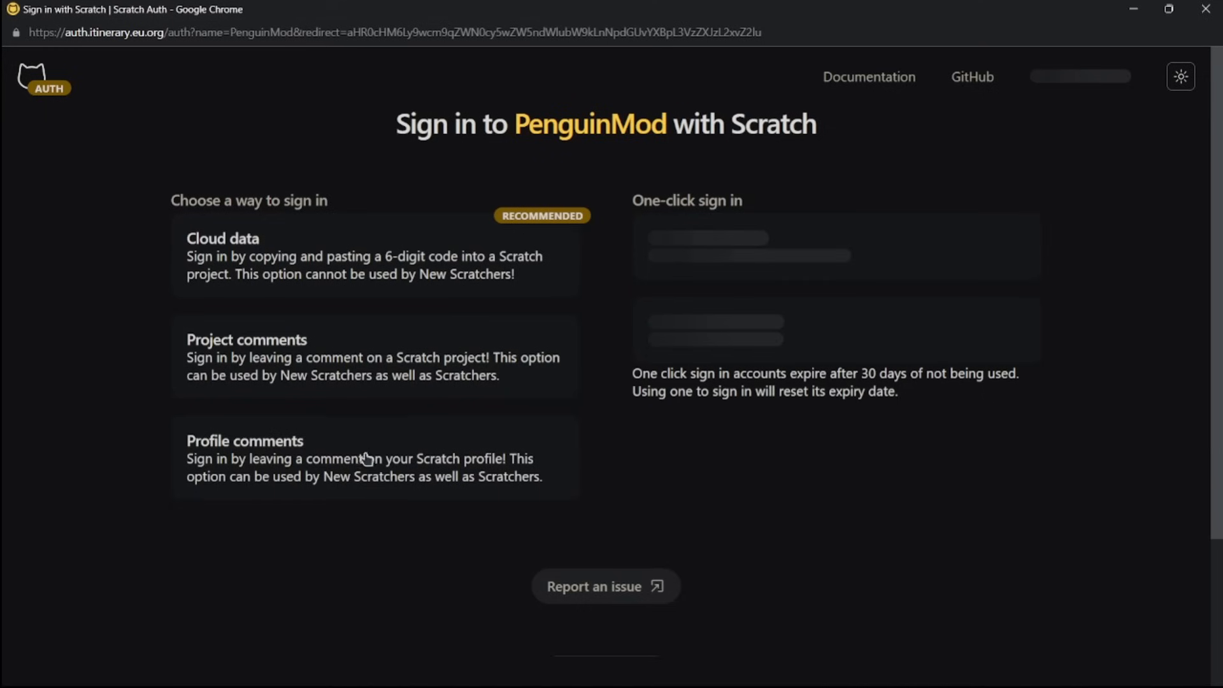
pyautogui.click(245, 440)
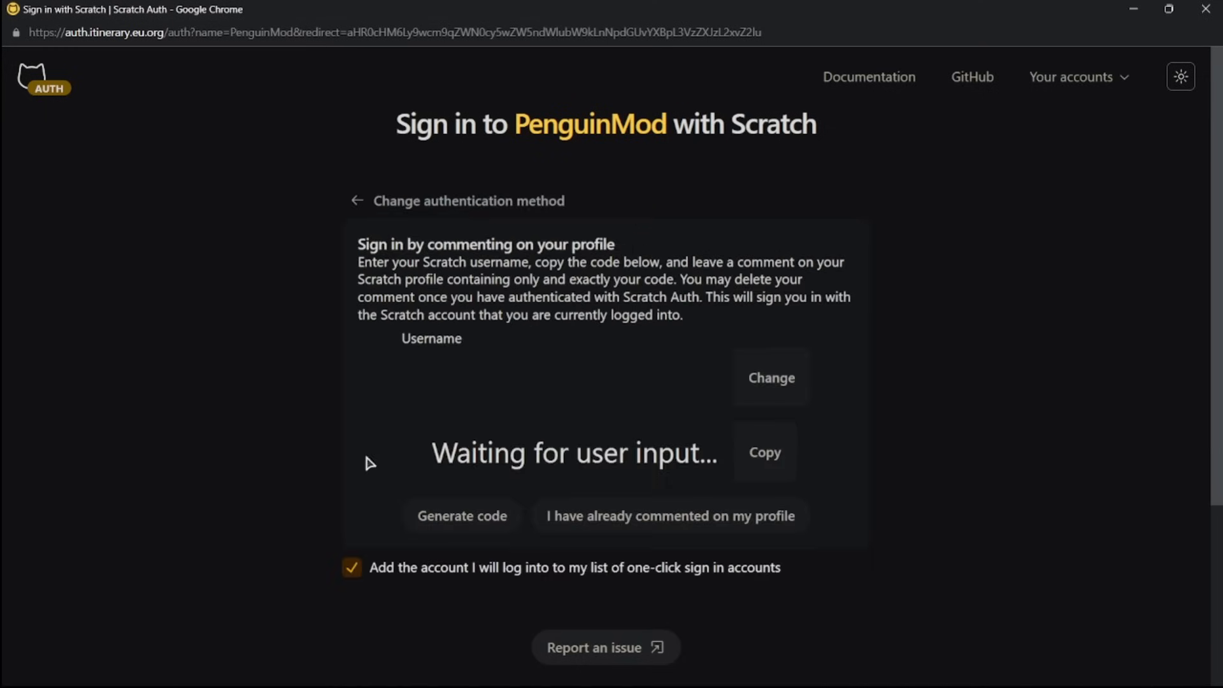
pyautogui.click(558, 378)
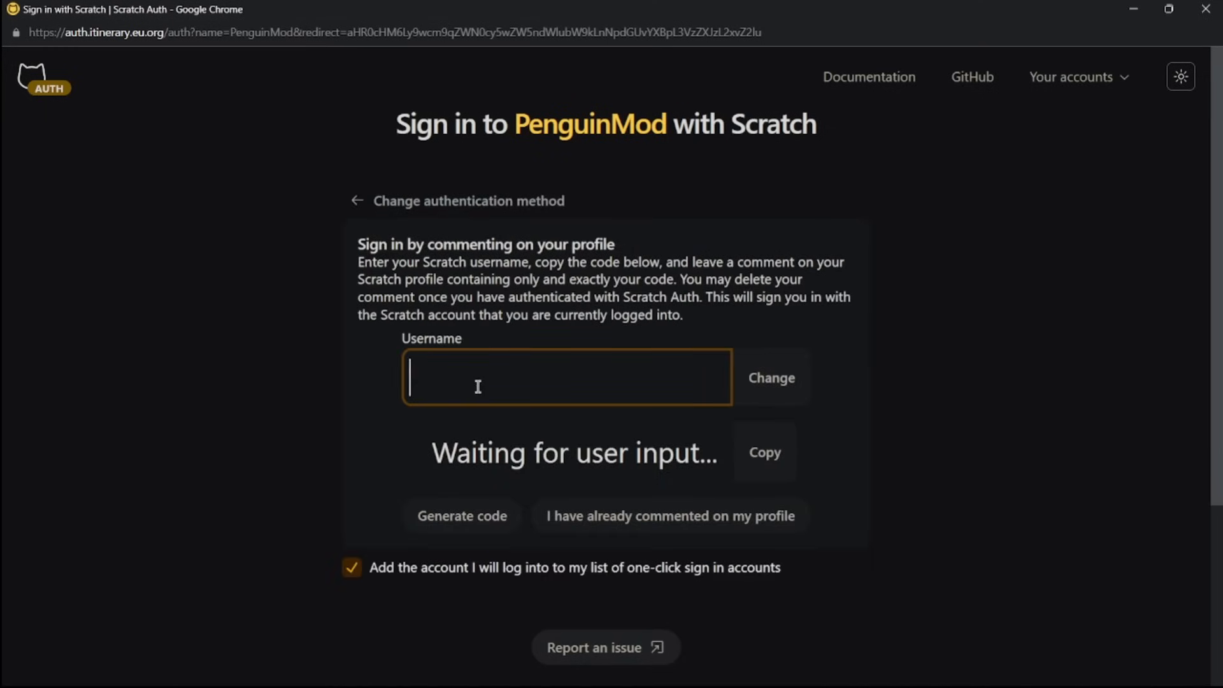
pyautogui.write('rehanscratch')
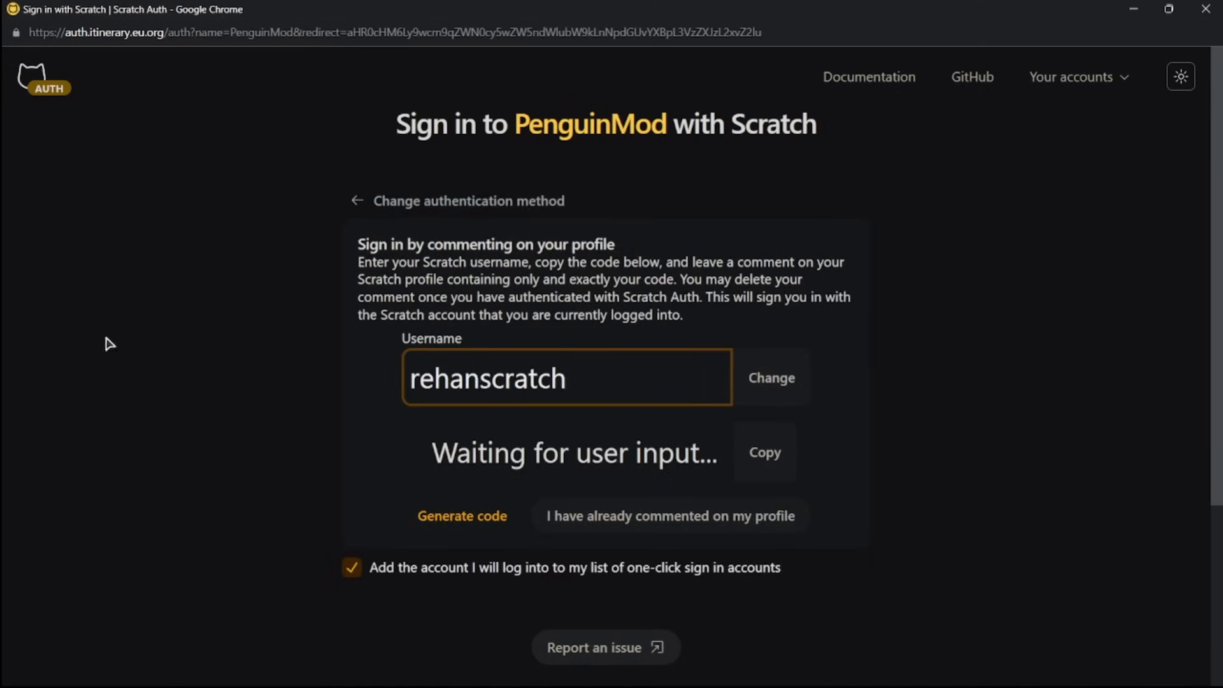
pyautogui.click(462, 516)
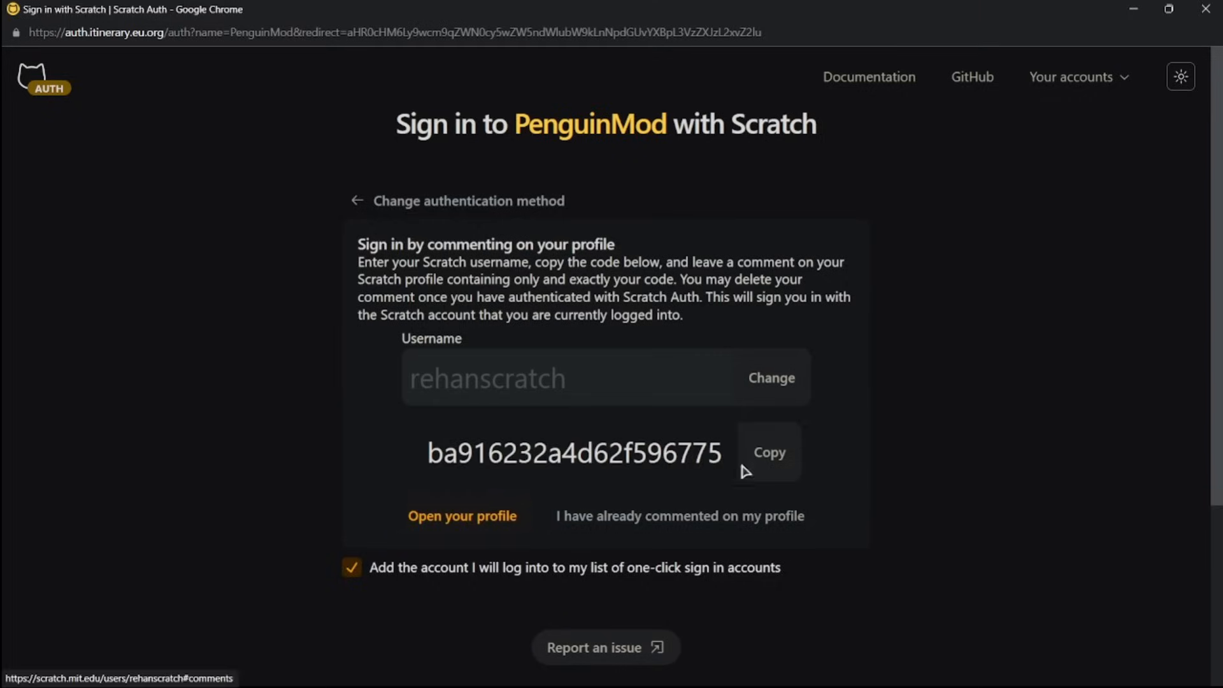
pyautogui.moveTo(446, 522)
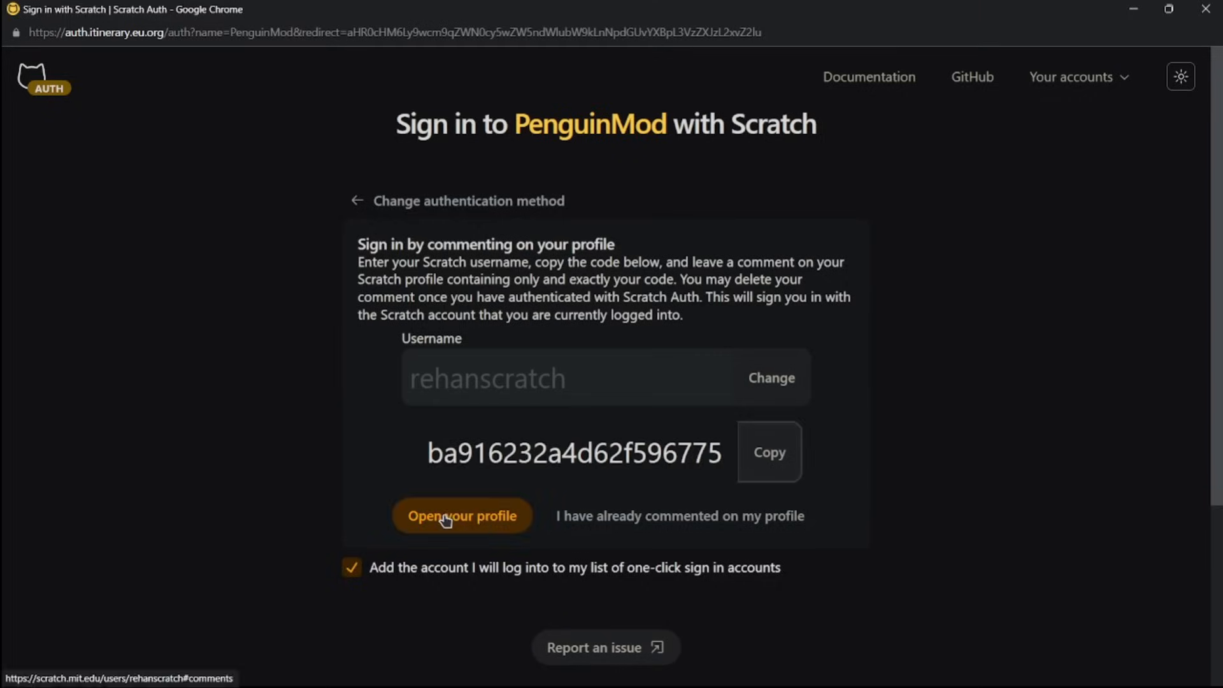
# Visit the Scratch profile page to post the code comment.
pyautogui.click(463, 516)
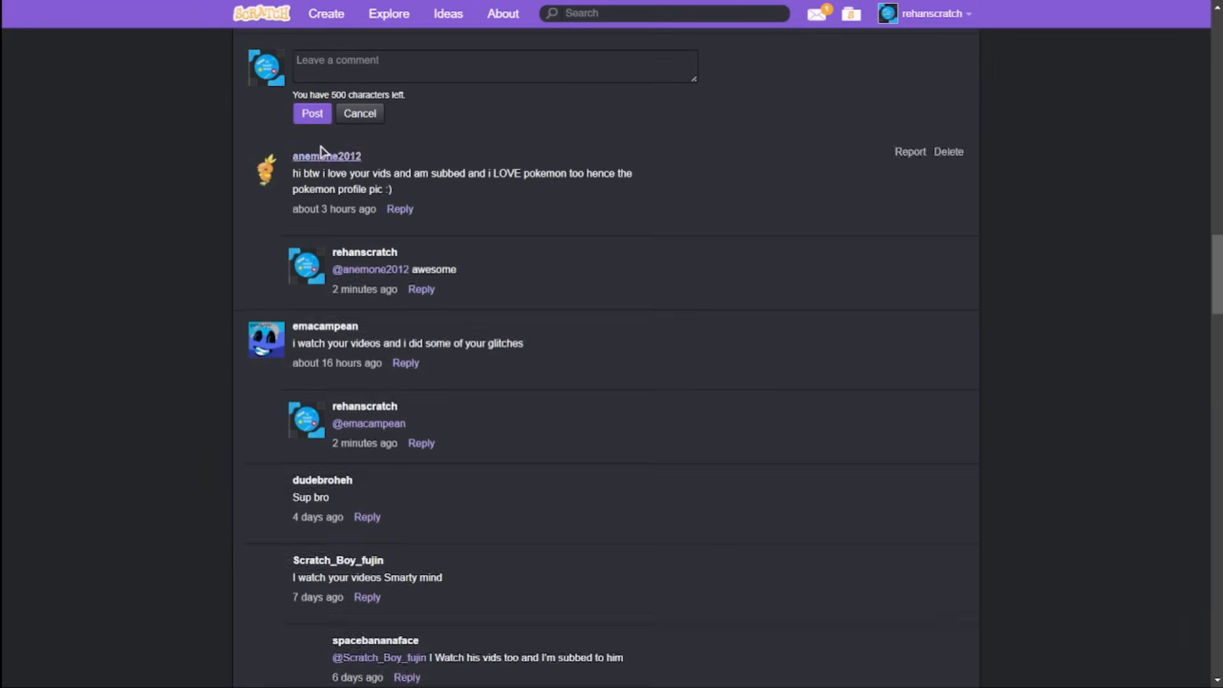
pyautogui.click(494, 60)
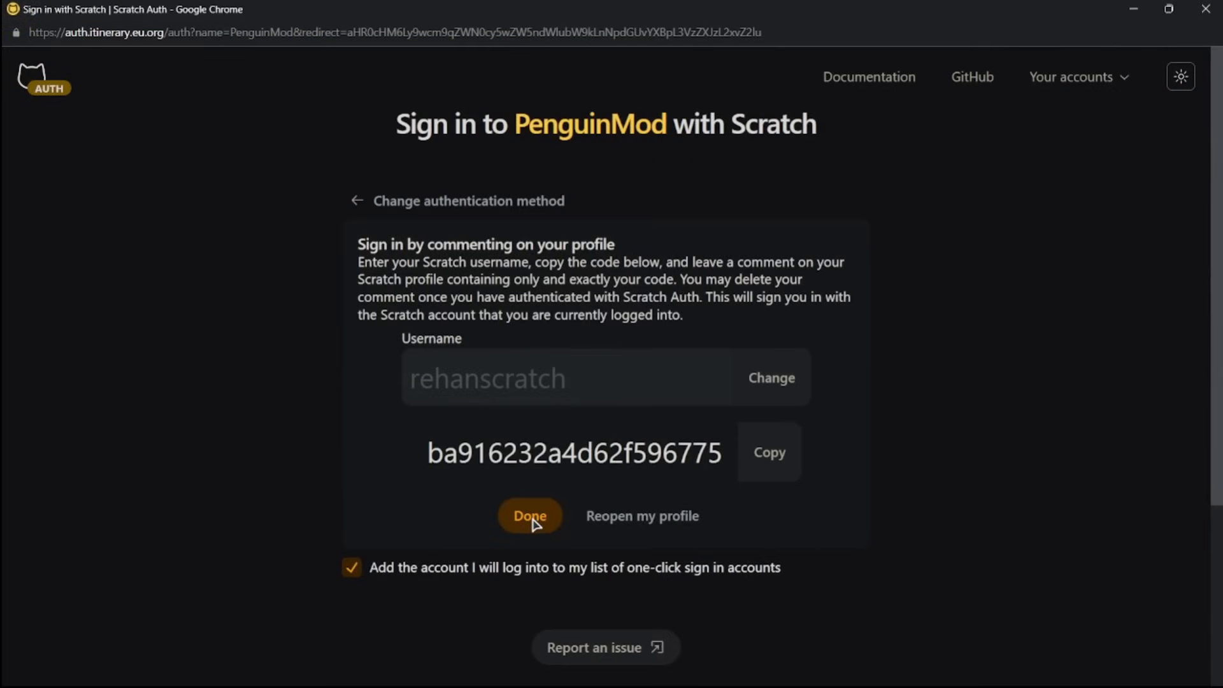
# Confirm with Done that the code comment is posted and let verification finish.
pyautogui.click(530, 516)
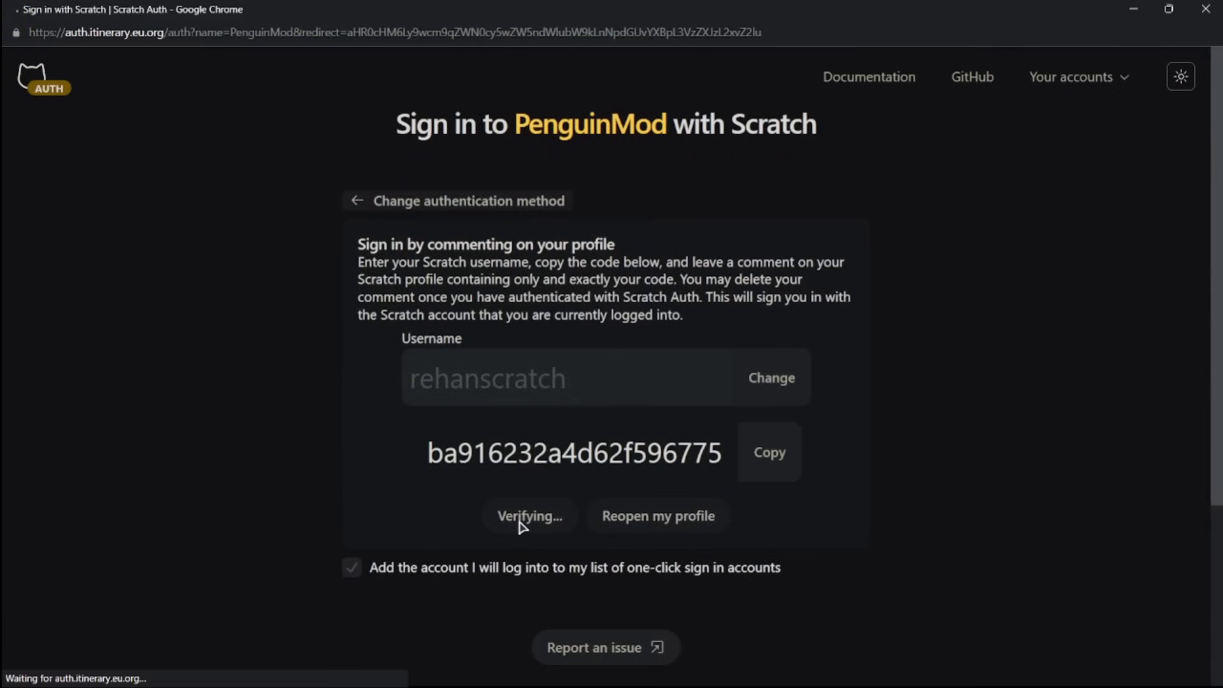
pyautogui.click(357, 201)
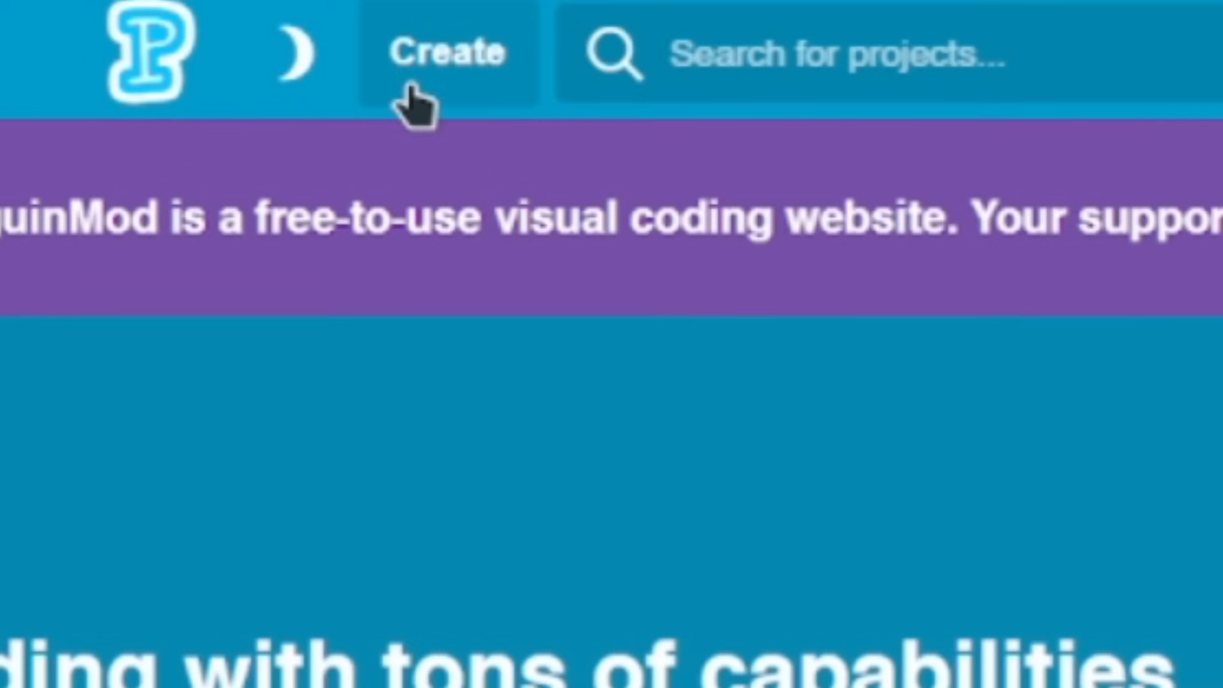
# Start a new project in the editor via Create on the home page.
pyautogui.click(445, 49)
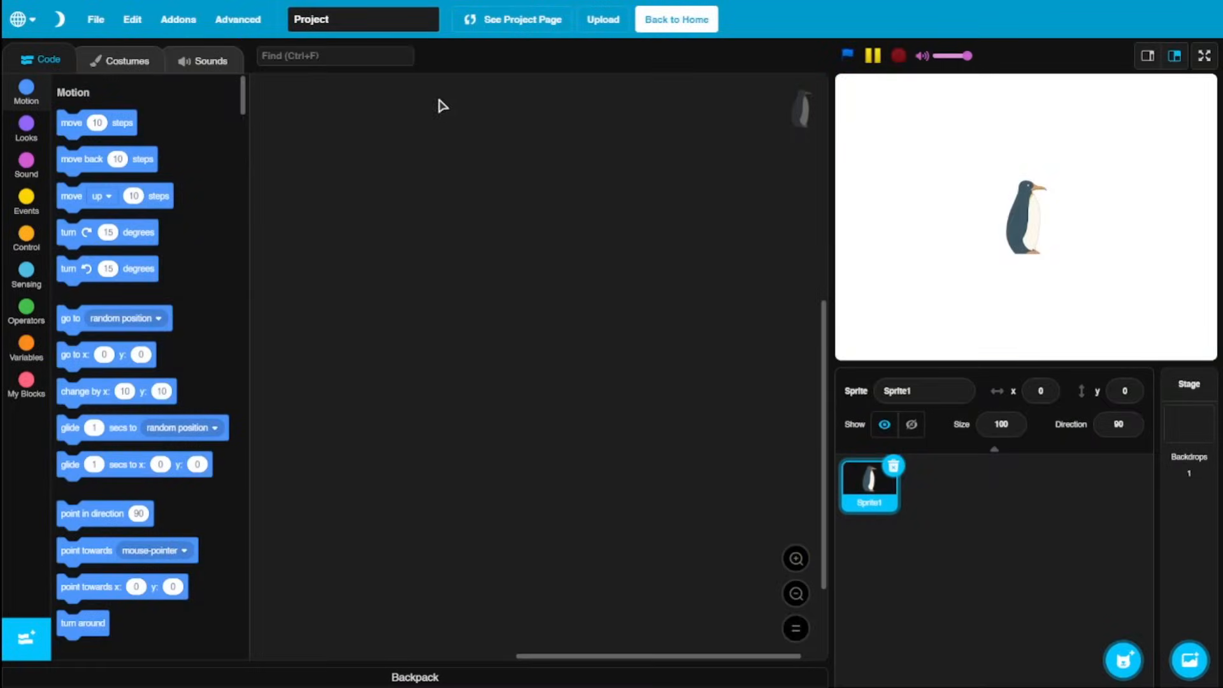
pyautogui.click(237, 19)
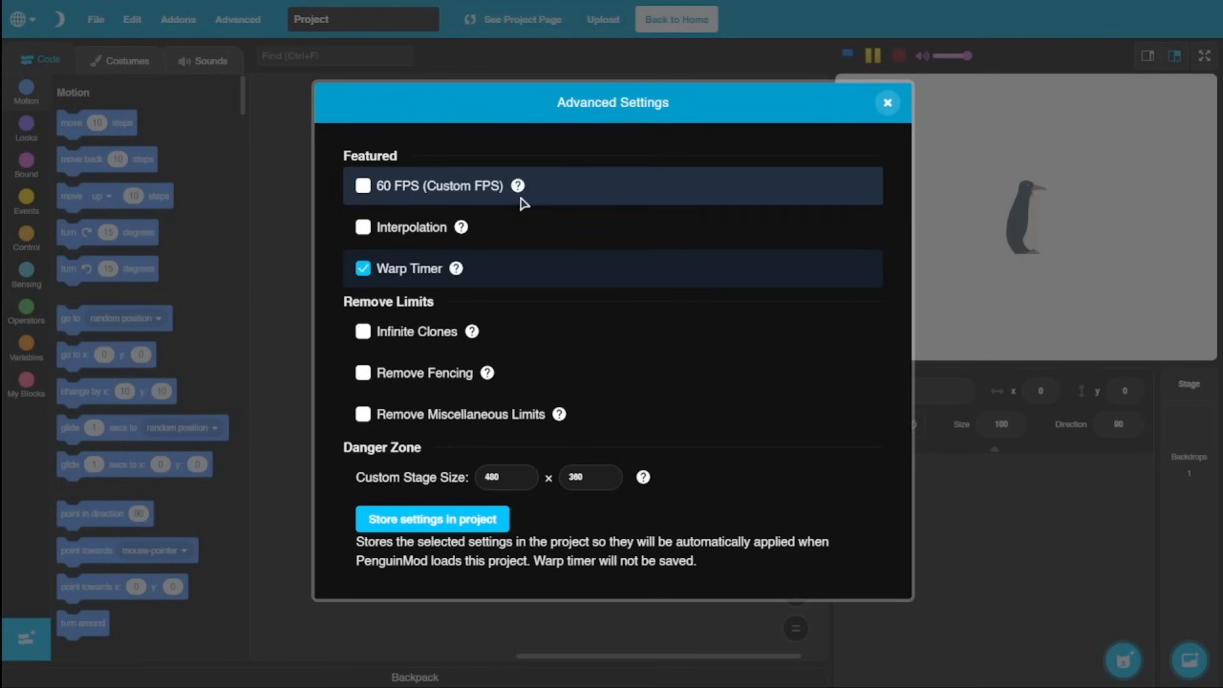
pyautogui.moveTo(393, 181)
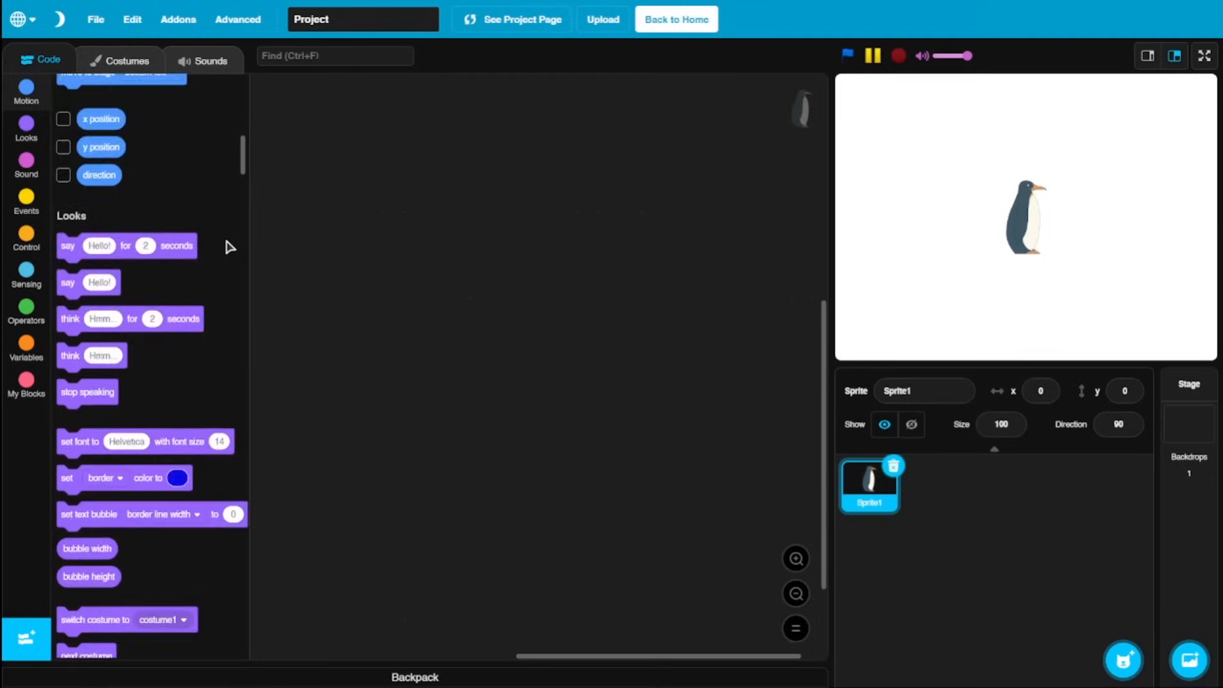
# Place a 'move back 10 steps' block from the Motion category into the workspace.
pyautogui.scroll(-3)
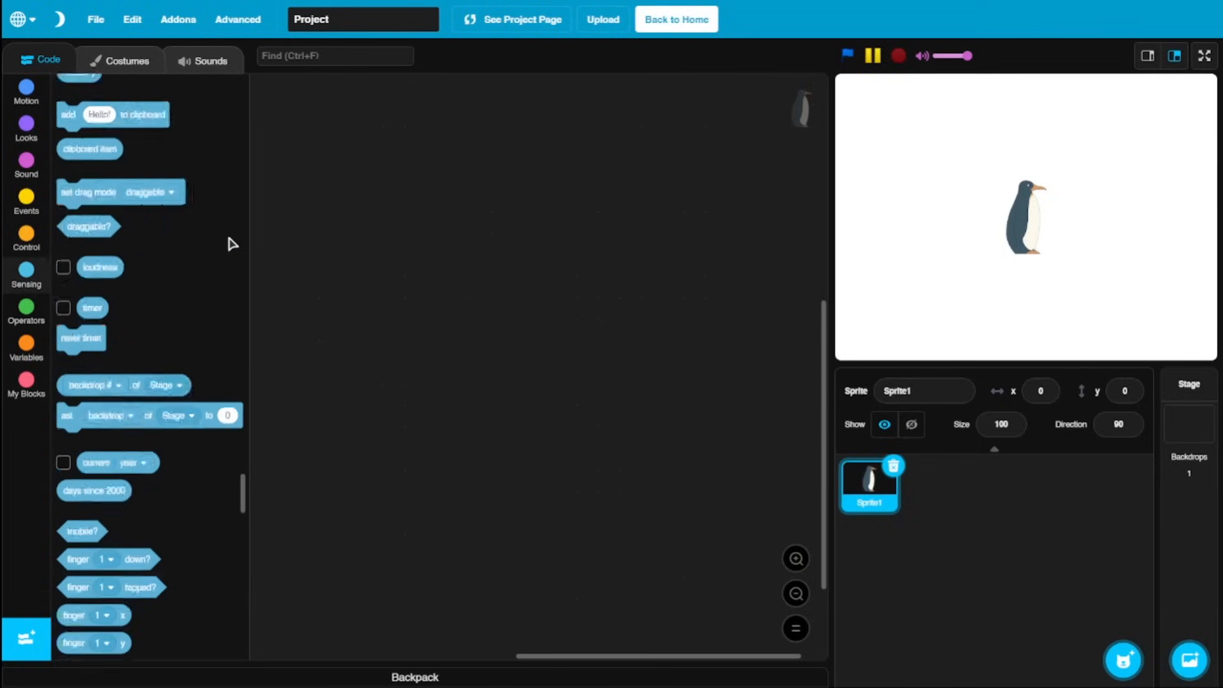
pyautogui.scroll(-3)
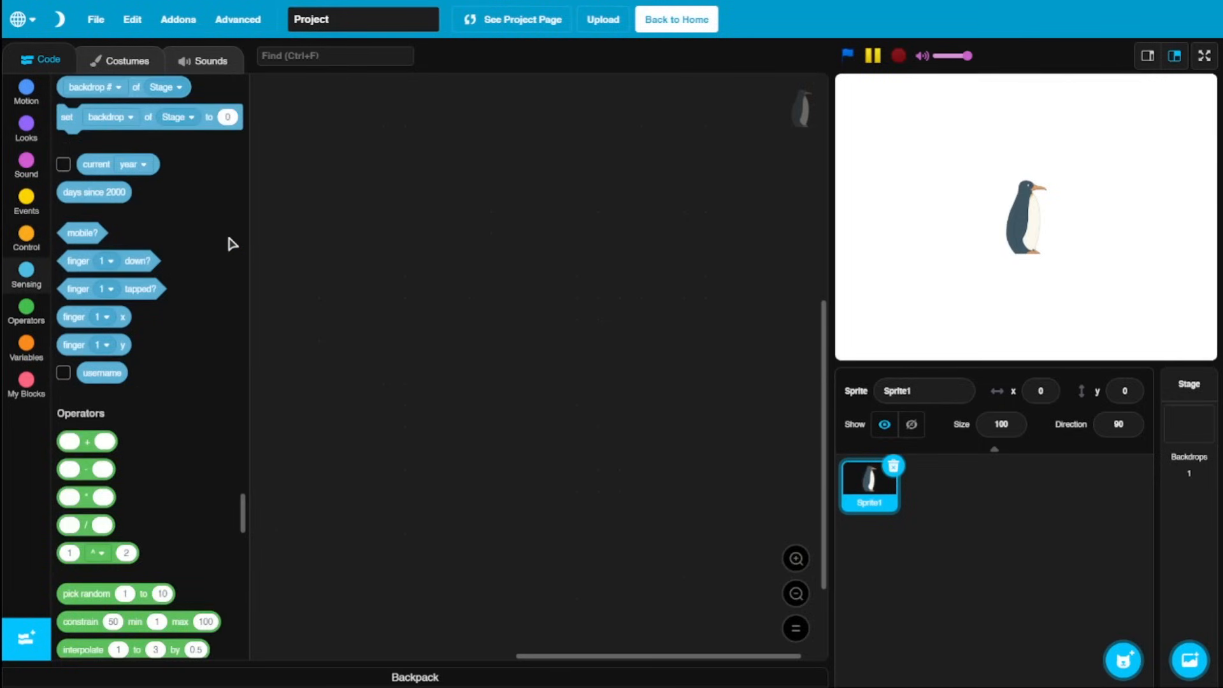
pyautogui.click(25, 90)
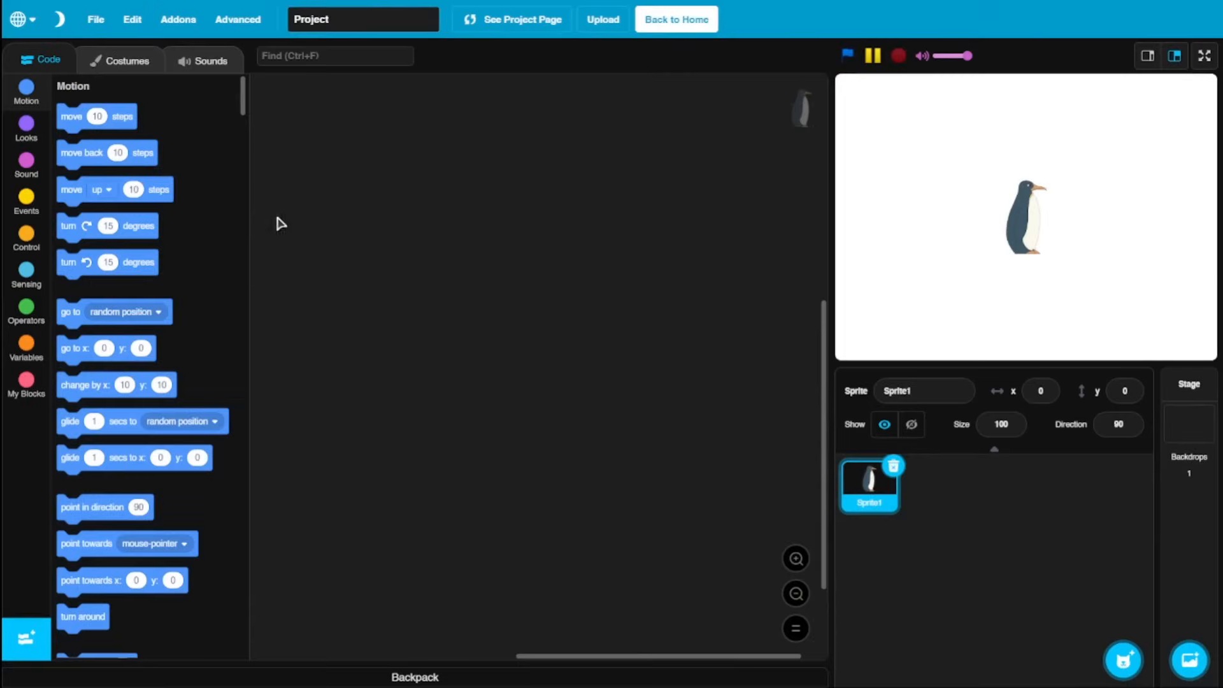
pyautogui.moveTo(107, 152); pyautogui.dragTo(442, 257)
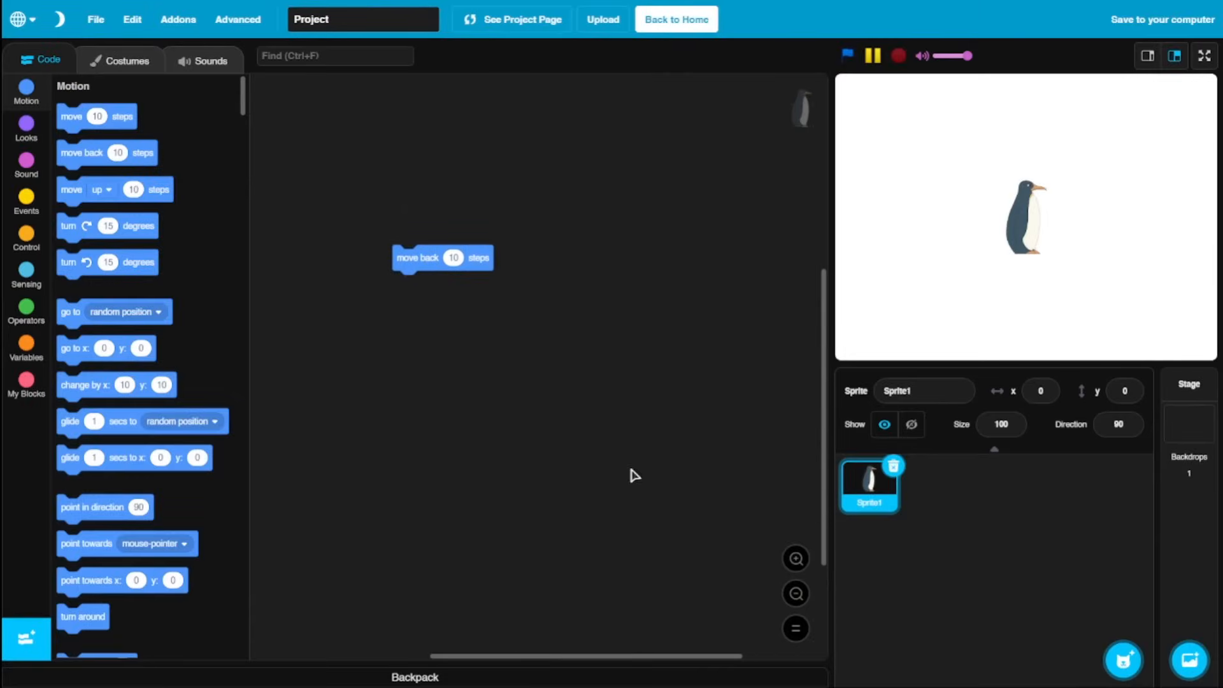